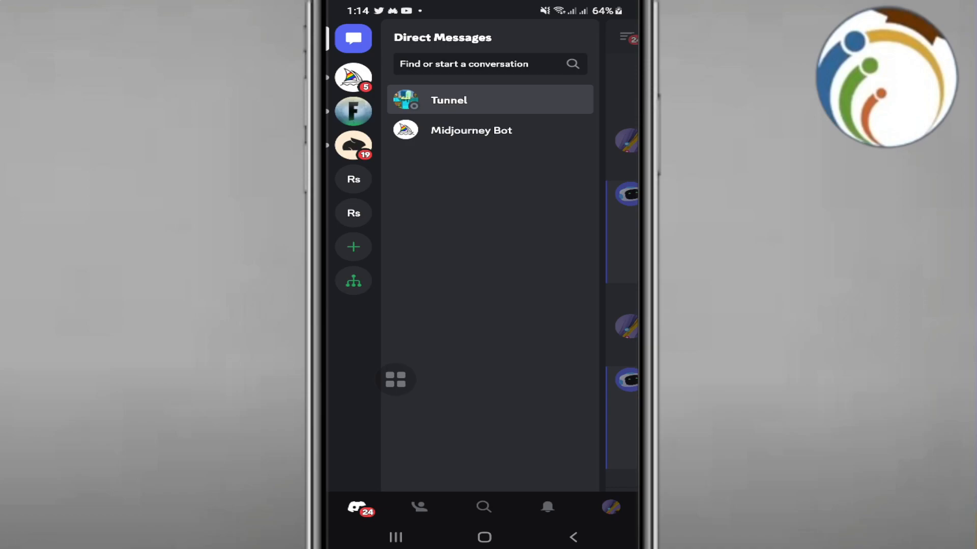
Step: Open the Midjourney Bot DM and activate the message box
{"action": "left_click", "coordinate": [449, 100]}
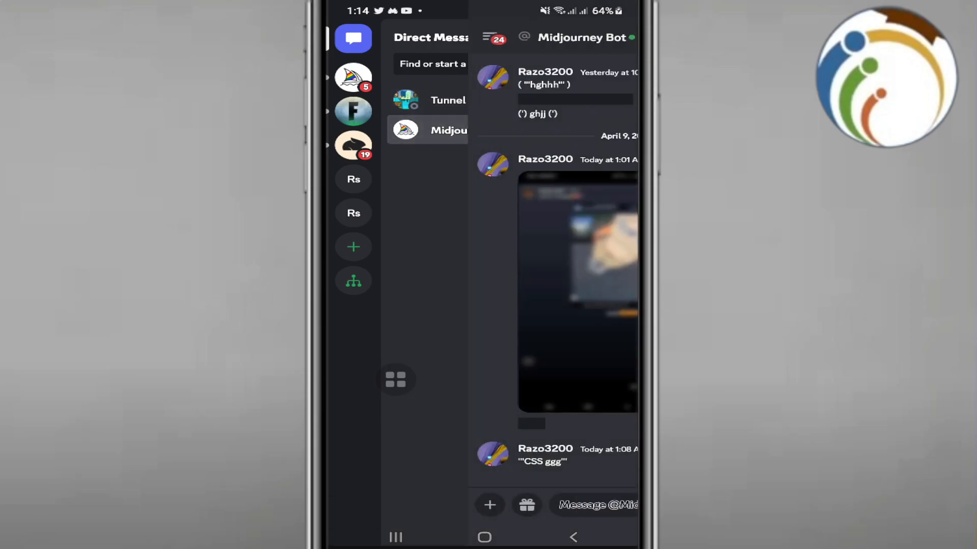
{"action": "left_click", "coordinate": [593, 506]}
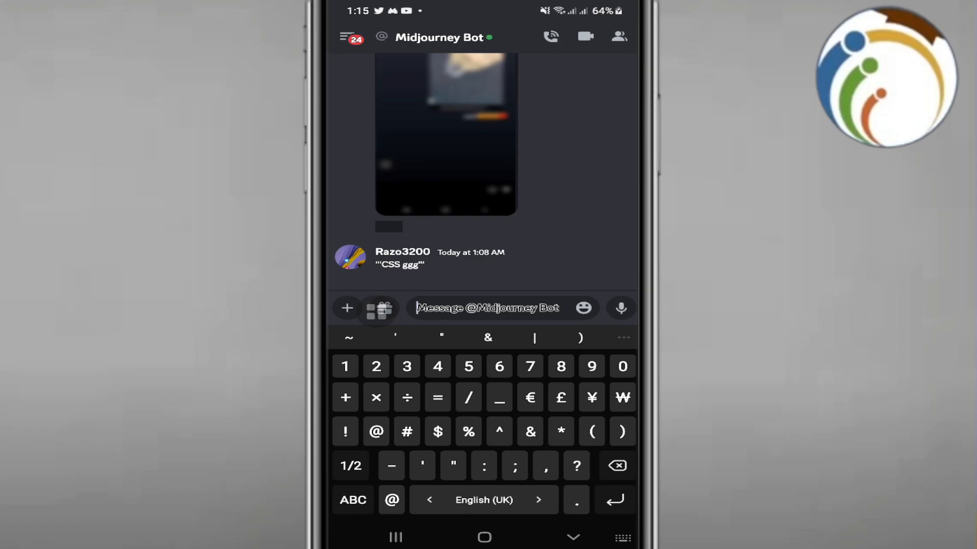
Step: Start the message with two vertical bars to open a spoiler
{"action": "left_click", "coordinate": [351, 466]}
{"action": "type", "text": "|"}
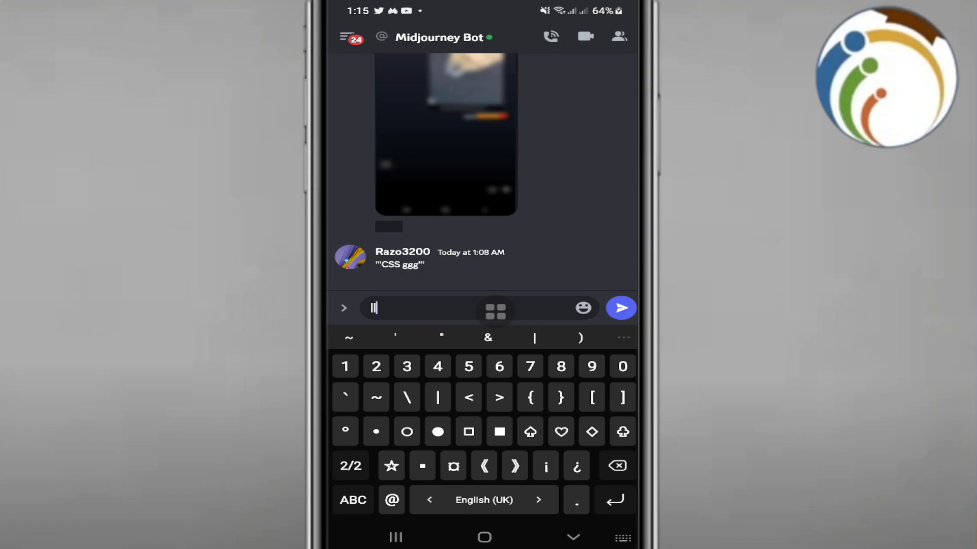
Step: Type the spoiler text 'gg hjjffd' after the opening bars and return to symbols
{"action": "left_click", "coordinate": [352, 501]}
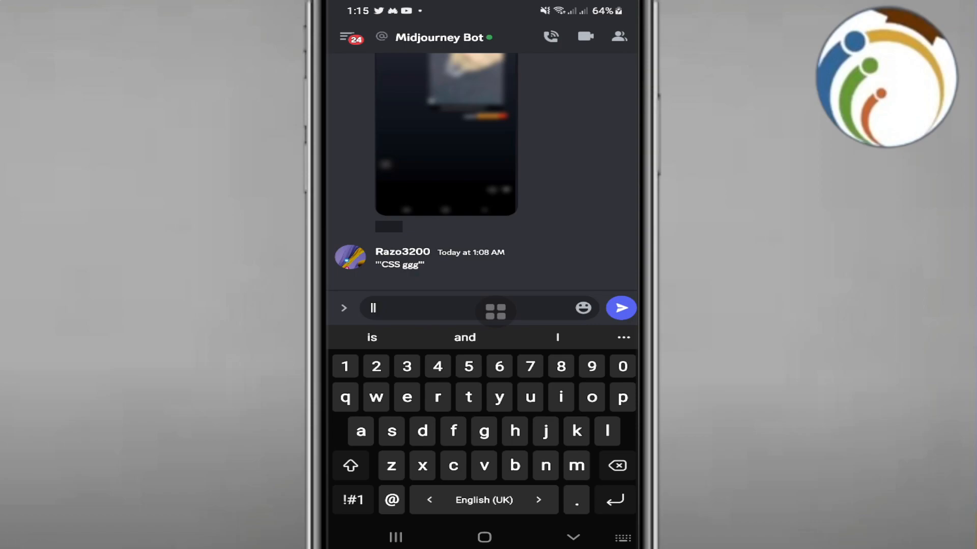
{"action": "type", "text": "gg"}
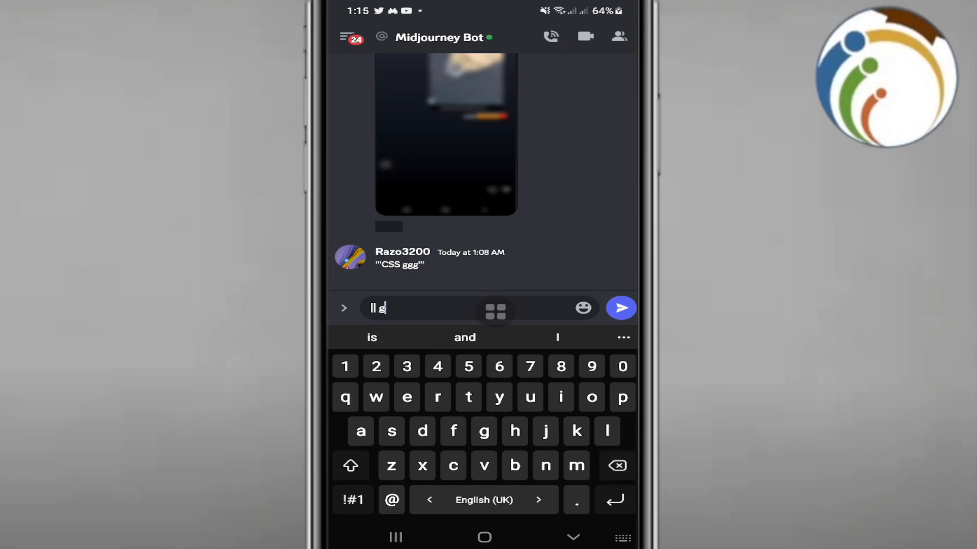
{"action": "type", "text": "hjjffd"}
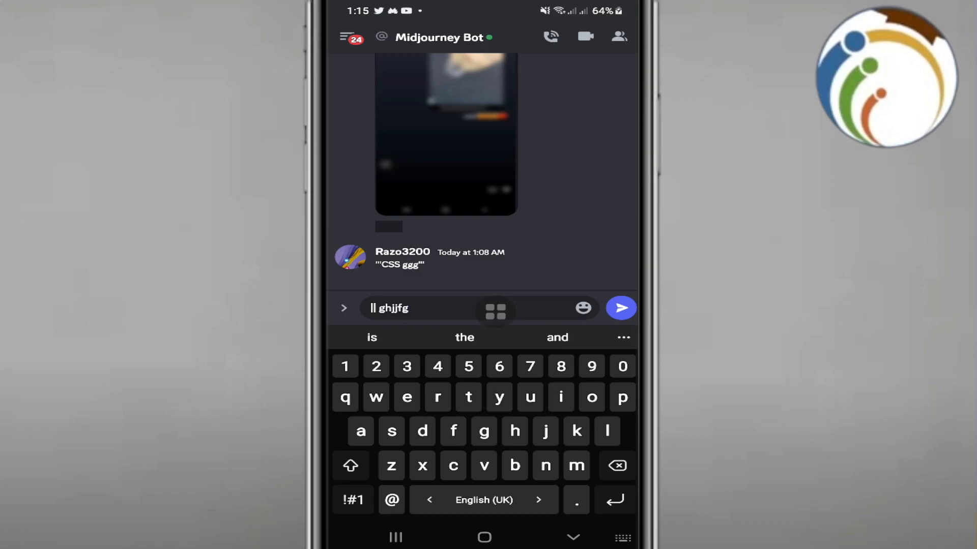
{"action": "left_click", "coordinate": [353, 500]}
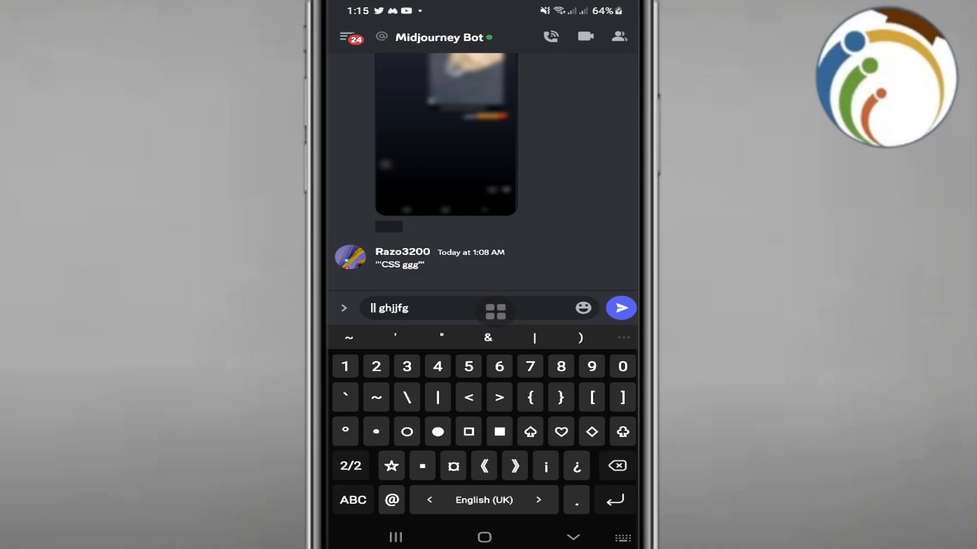